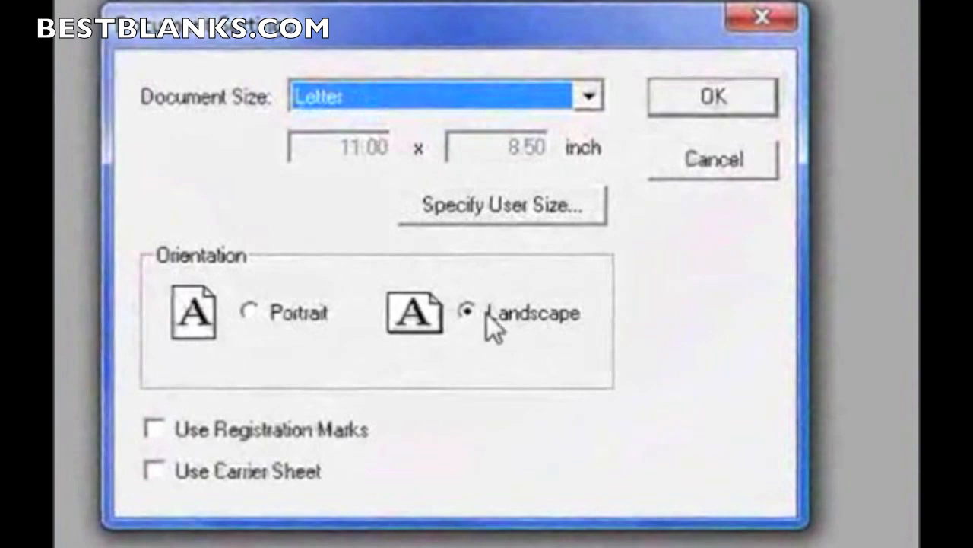
mouse_move(371, 334)
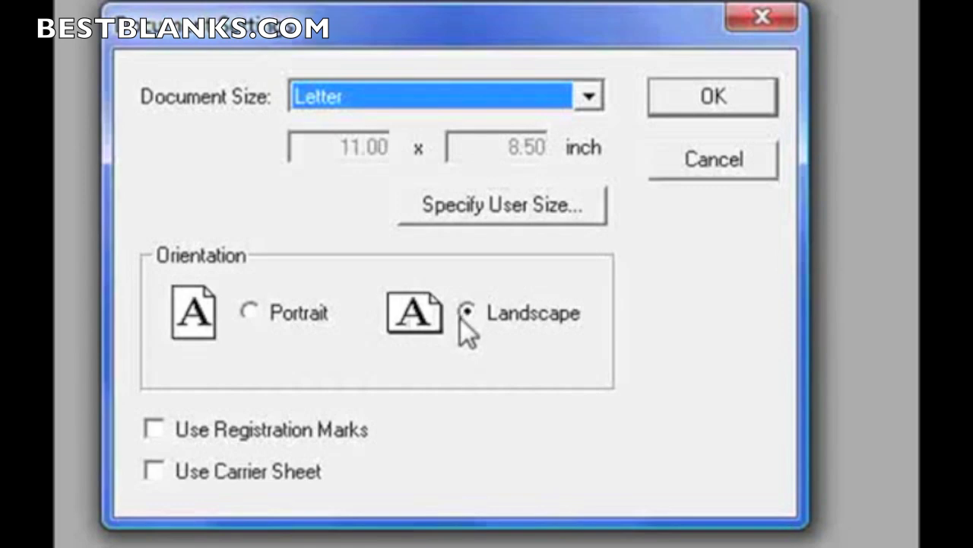
mouse_move(742, 124)
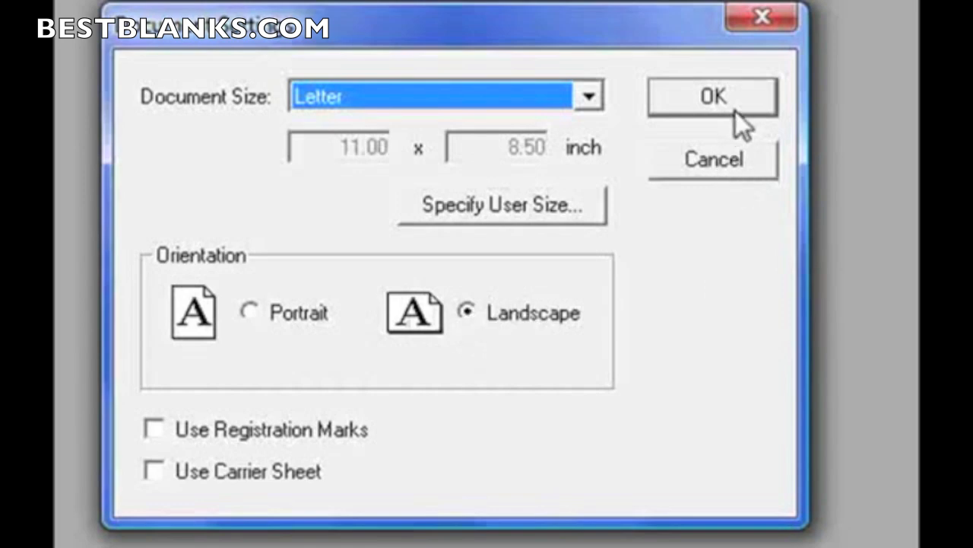
Confirm the Document Setup as a Letter page in landscape orientation.
click(712, 96)
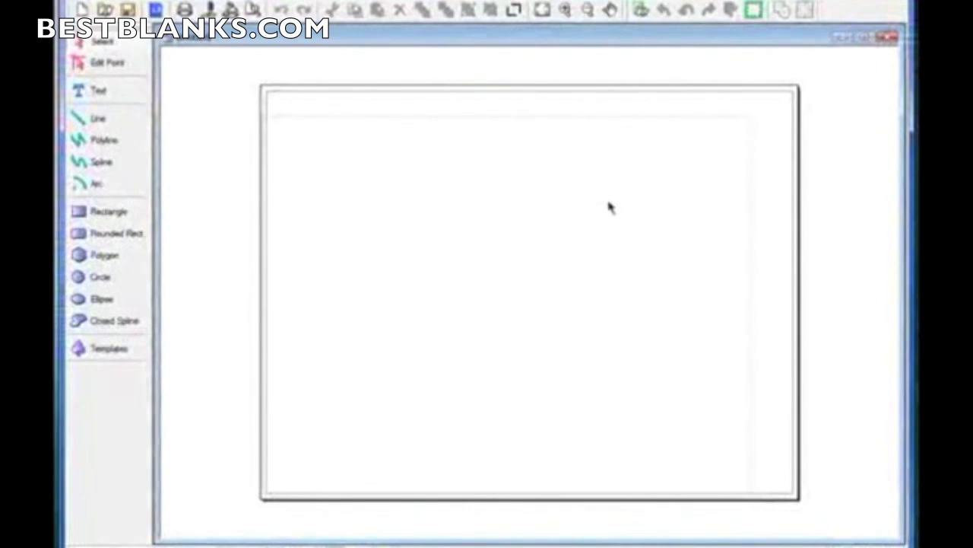
mouse_move(617, 213)
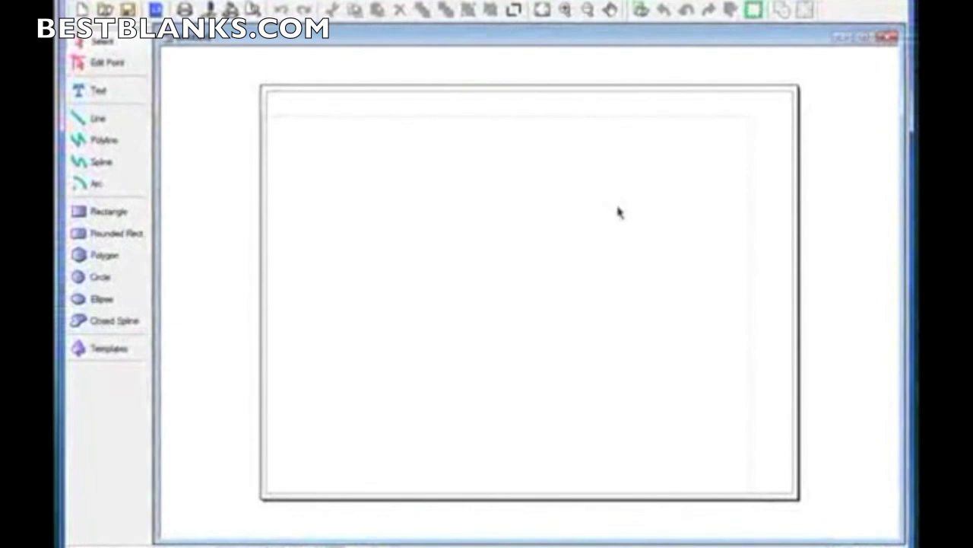
mouse_move(582, 171)
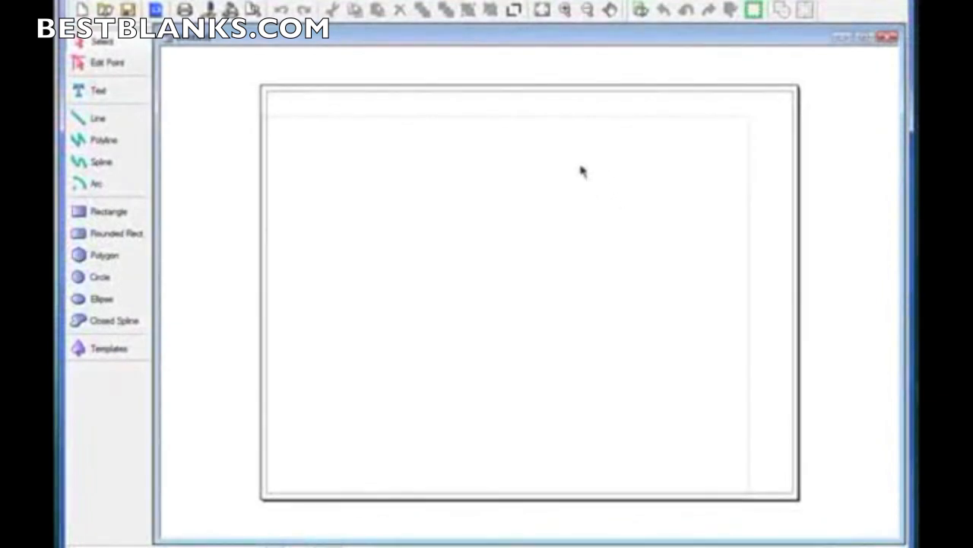
mouse_move(532, 194)
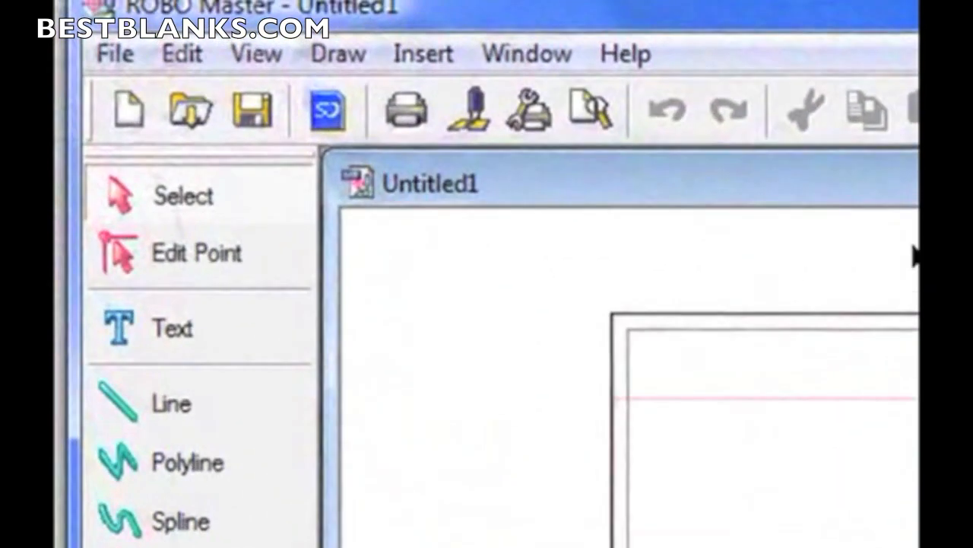
Toggle the Print Area outline from the View menu.
click(256, 53)
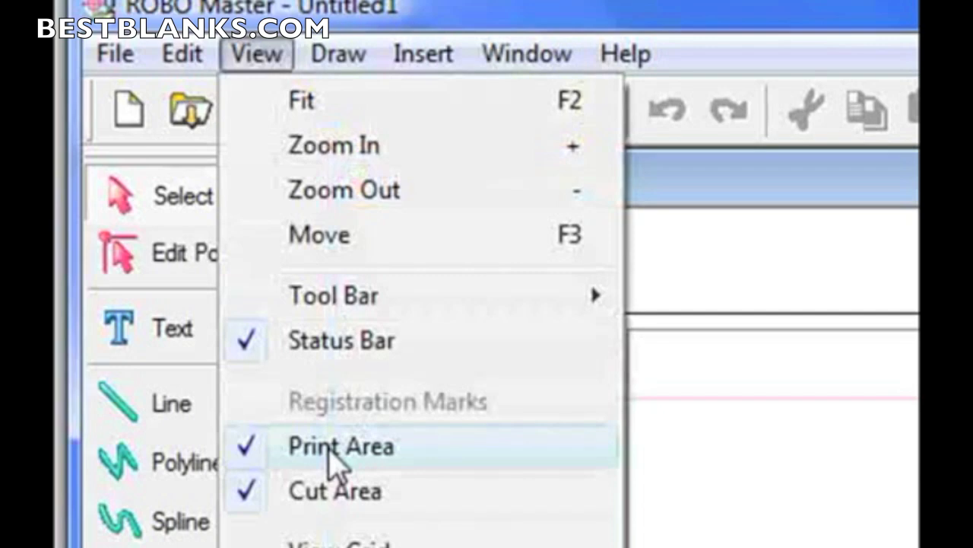
click(341, 446)
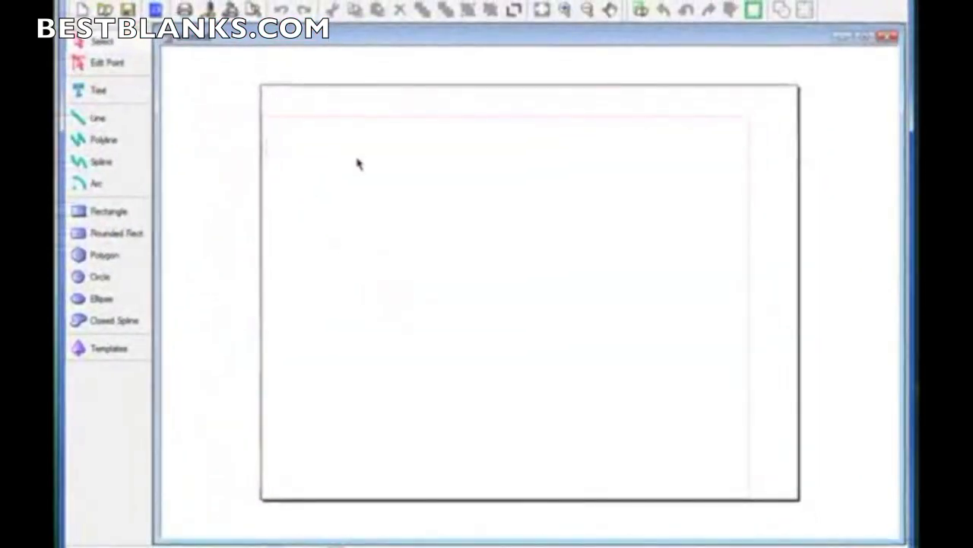
mouse_move(575, 285)
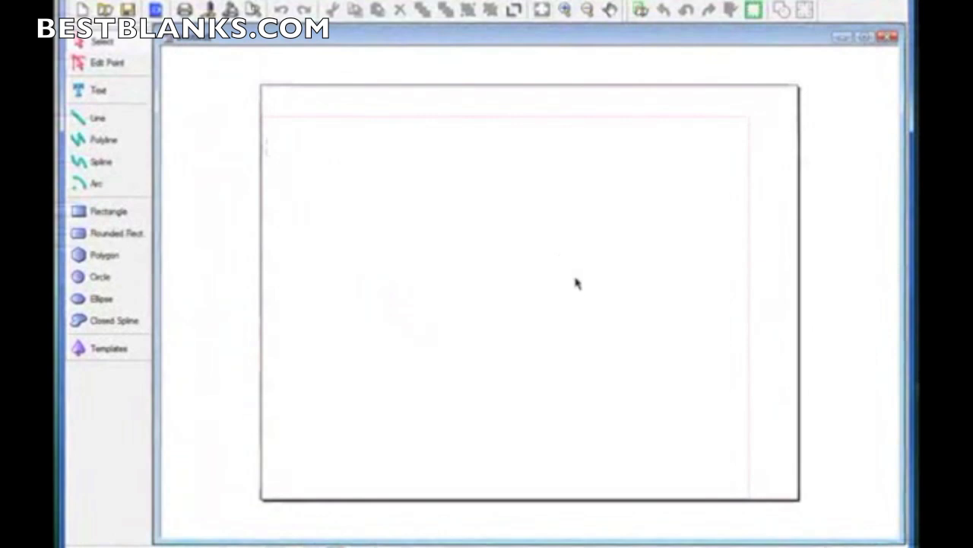
mouse_move(242, 263)
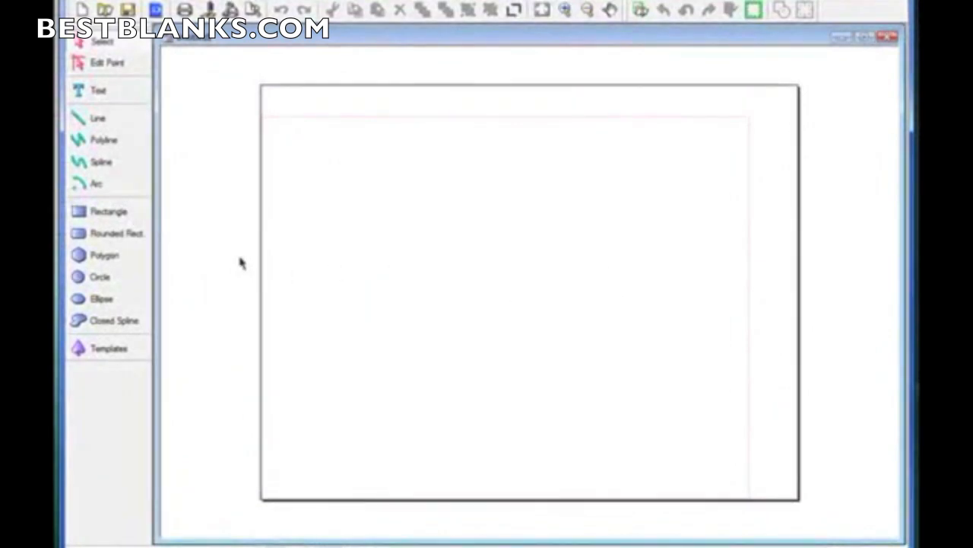
mouse_move(181, 103)
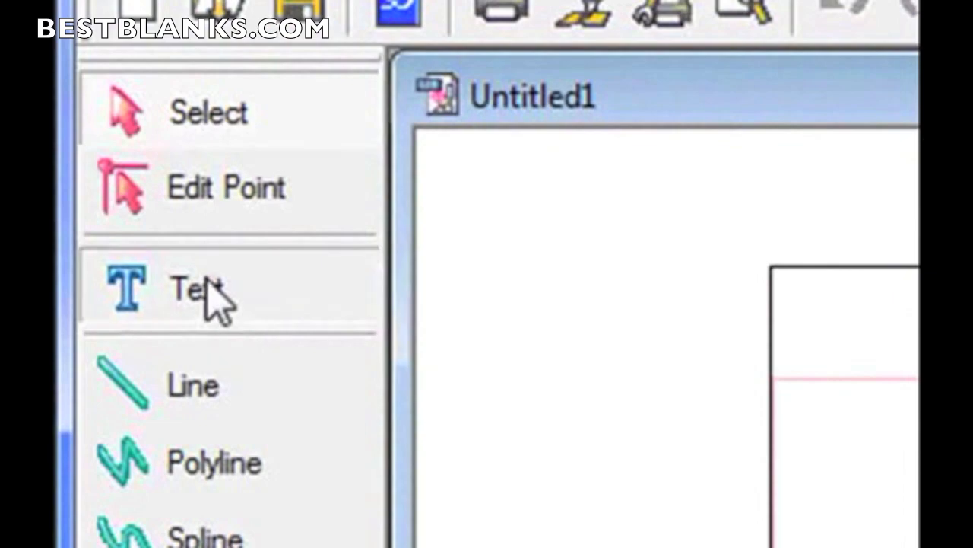
Place a text object reading 'I Love my Craft ROBO' with the Text tool.
click(190, 289)
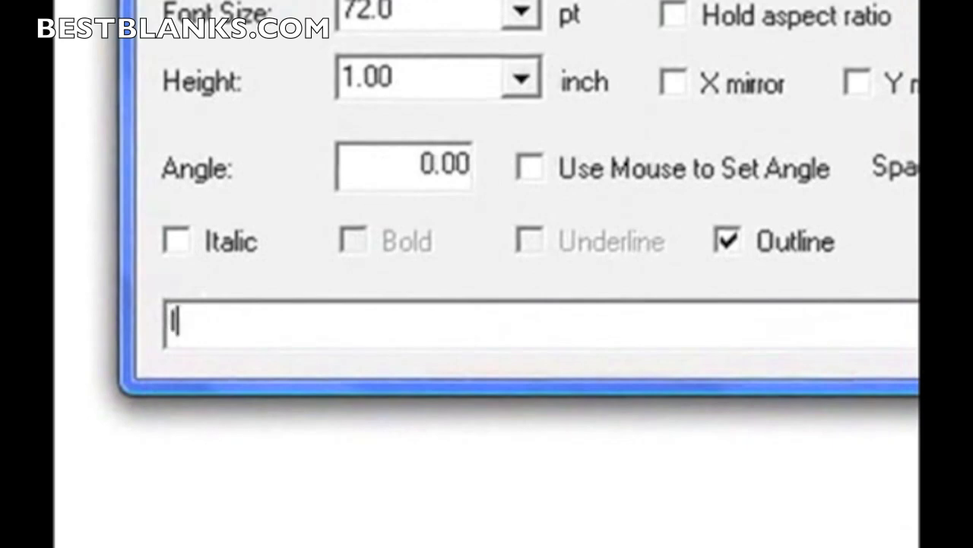
text(L)
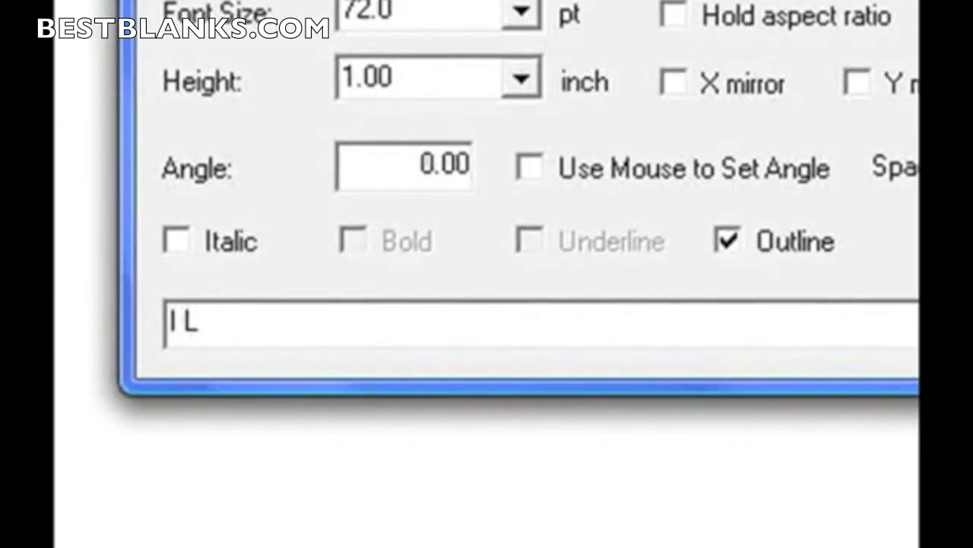
text(ove my)
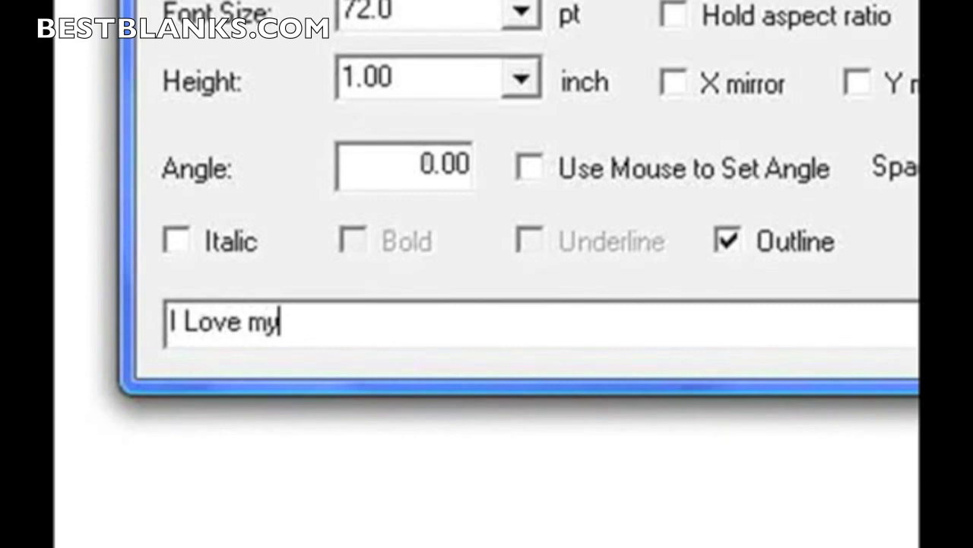
text(Craft)
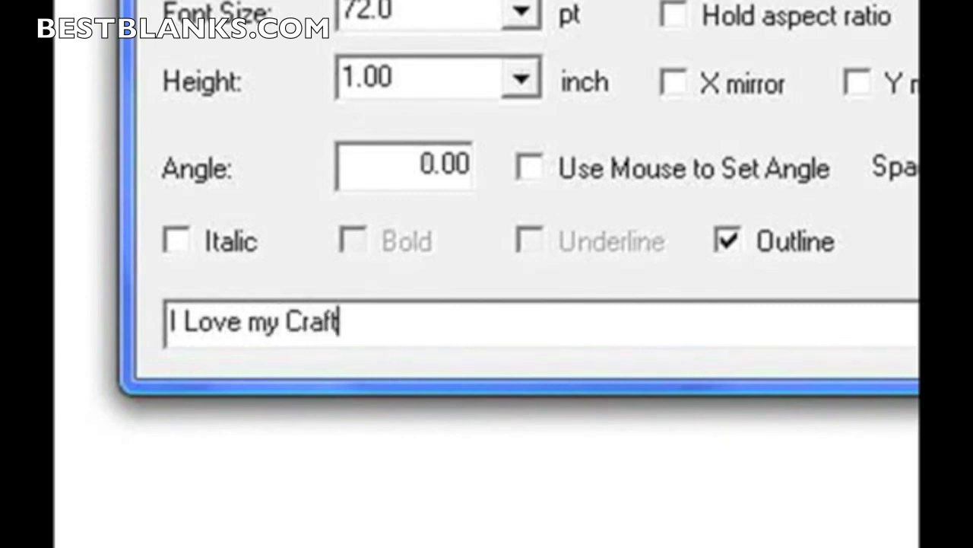
text(ROBO)
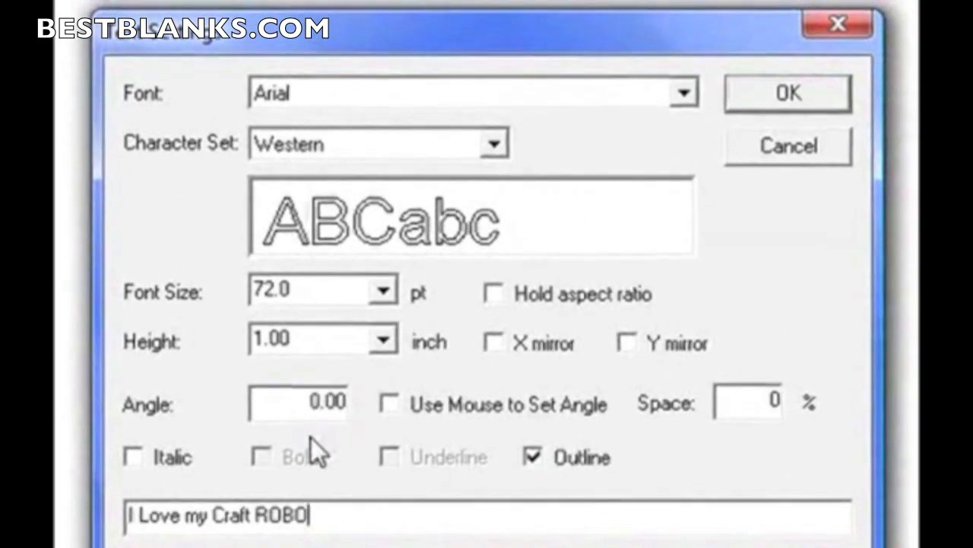
click(681, 93)
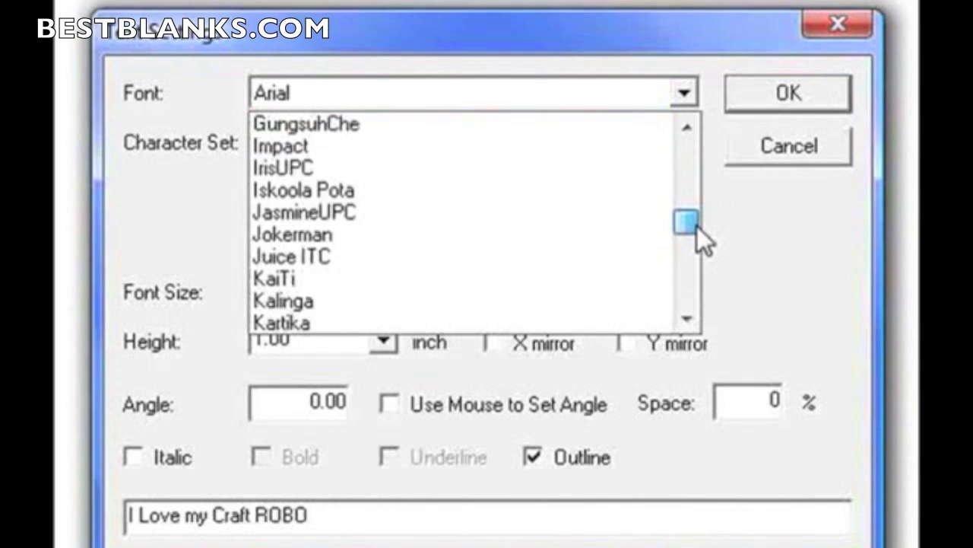
Choose Jokerman as the font for the 'I Love my Craft ROBO' text.
click(292, 234)
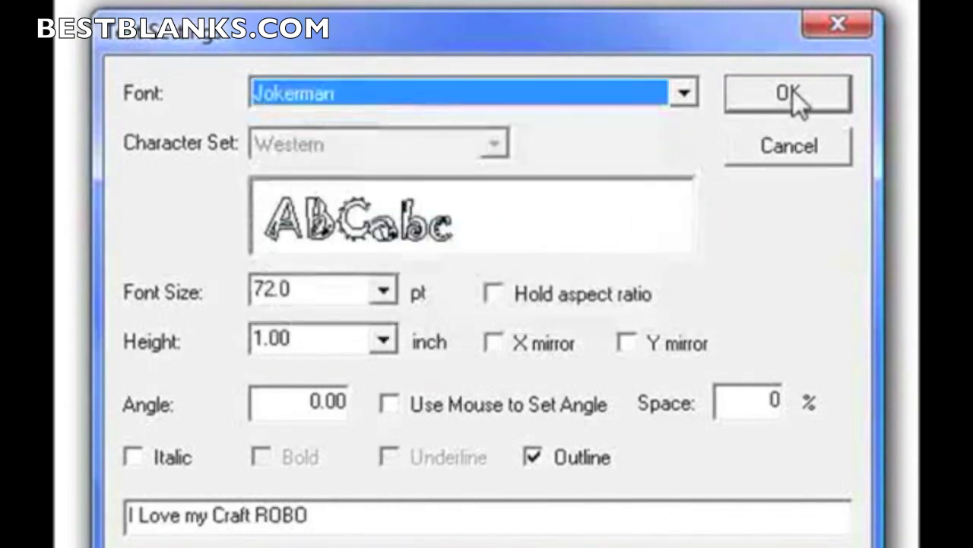
mouse_move(225, 240)
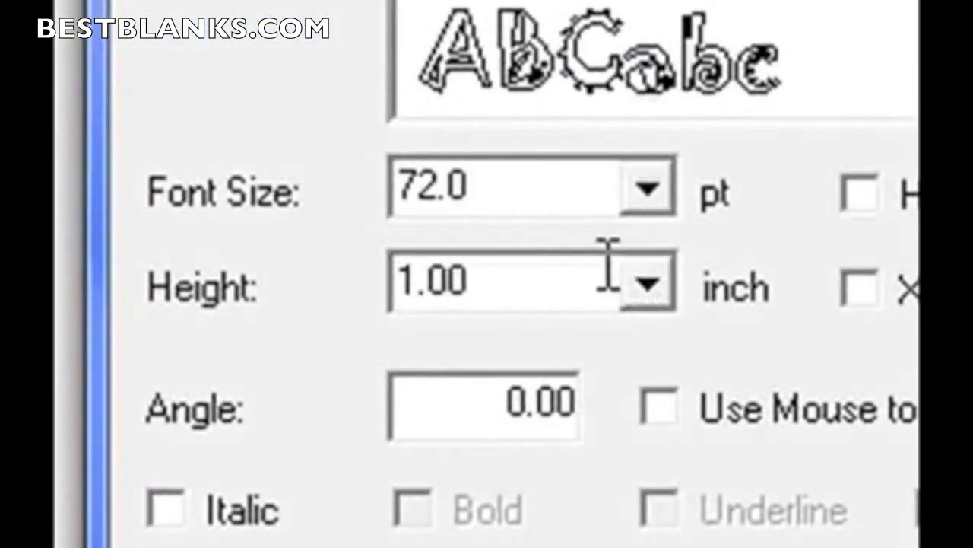
mouse_move(578, 380)
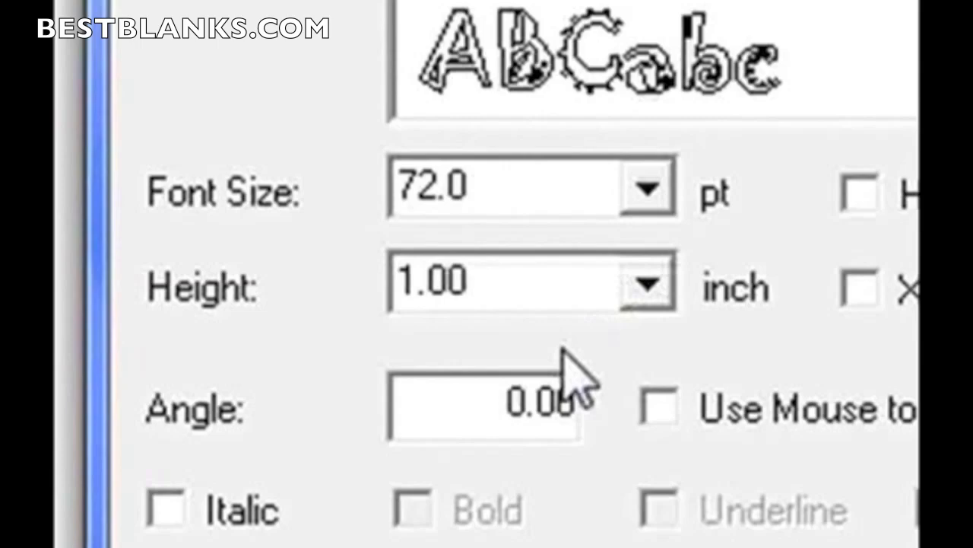
mouse_move(304, 262)
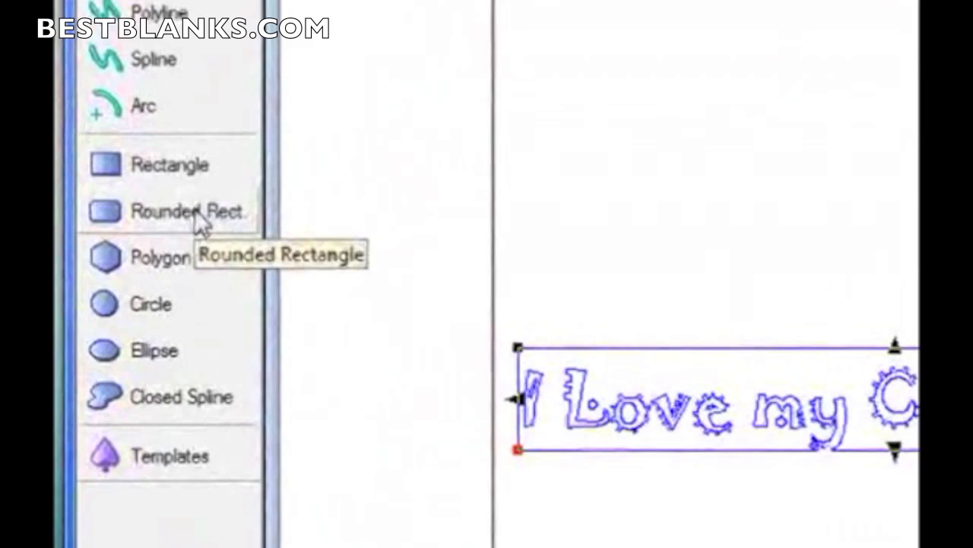
Select the Rounded Rect tool to draw a border around the text.
click(190, 212)
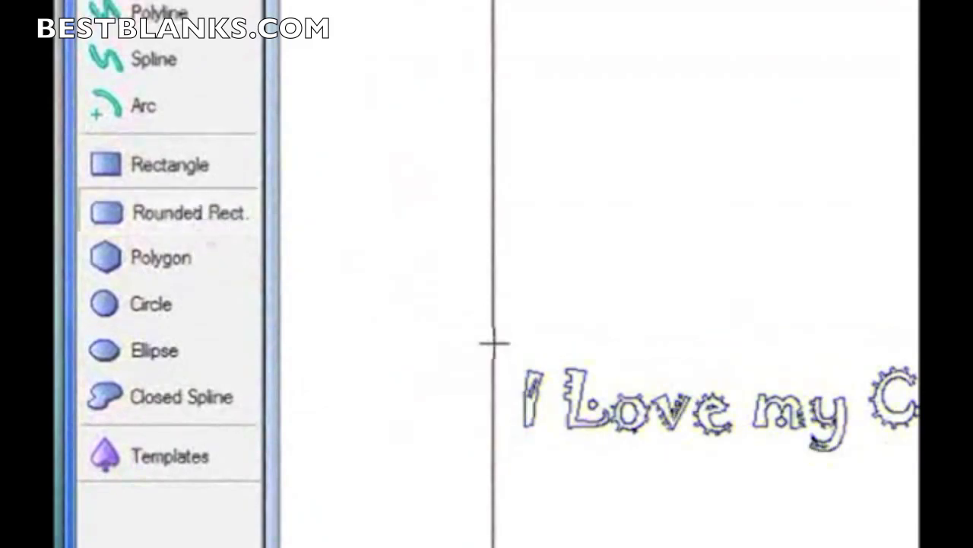